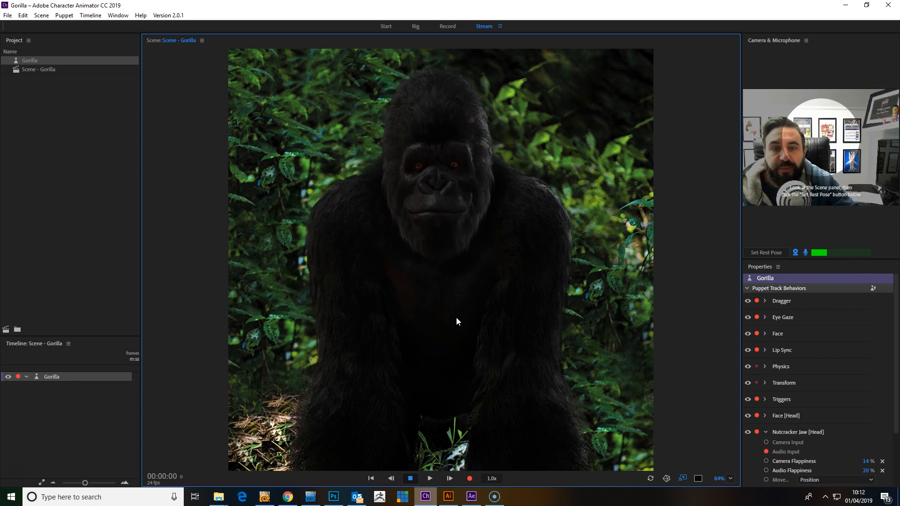
# - Make the Mouth open000–open005 frame layers visible in the gorilla artwork's Layer picker group, then return to Character Animator
pyautogui.click(333, 497)
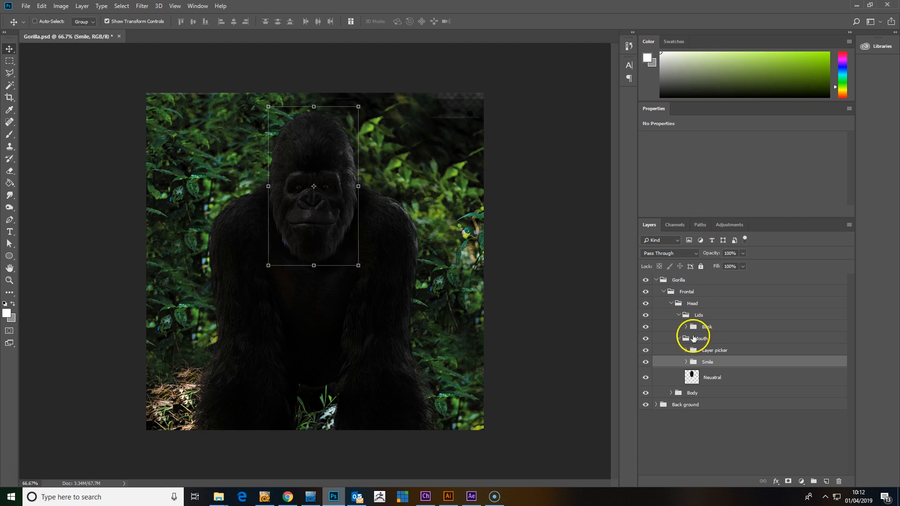
pyautogui.click(686, 349)
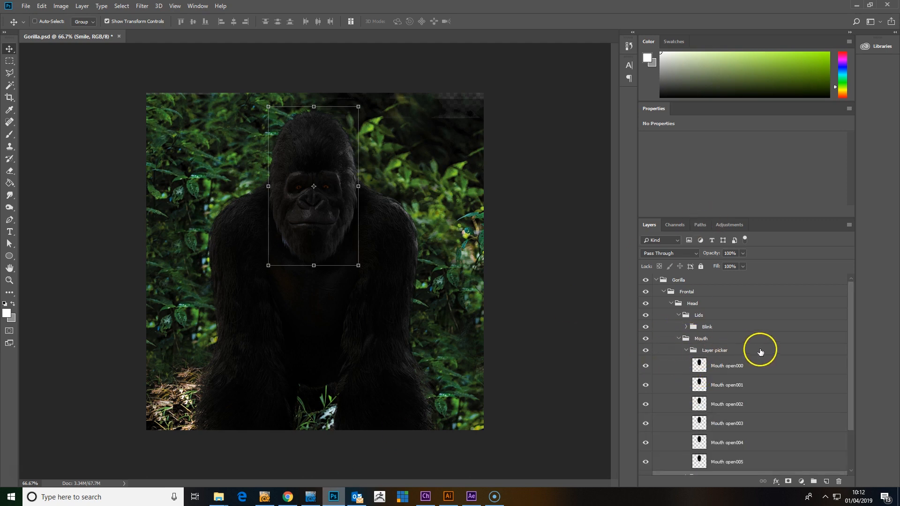
pyautogui.scroll(-3)
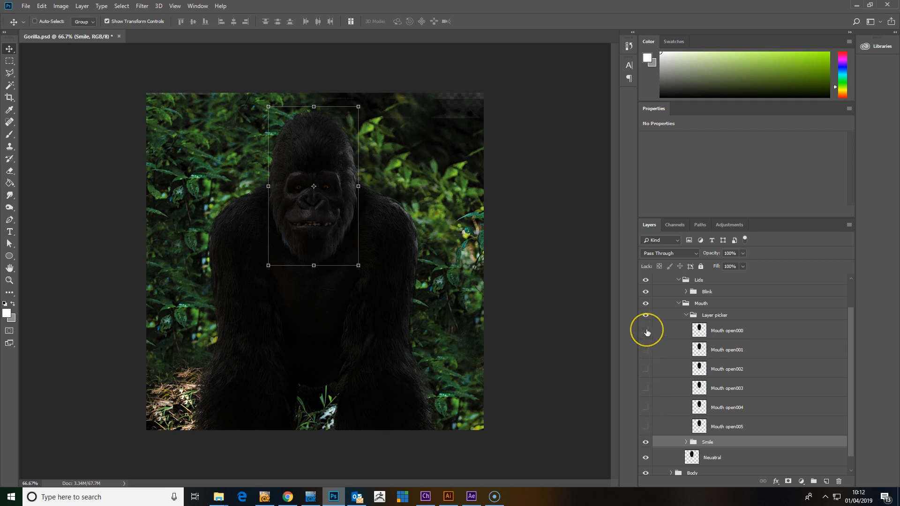
pyautogui.click(646, 331)
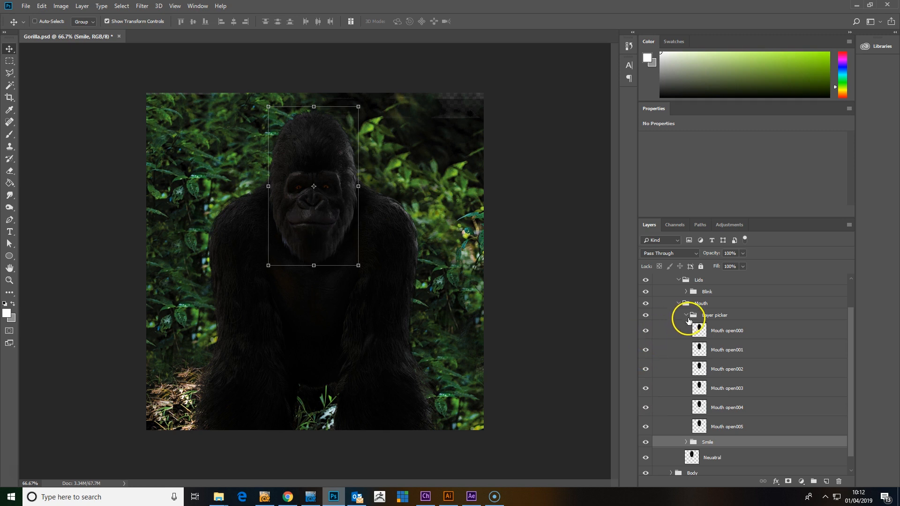
pyautogui.click(425, 497)
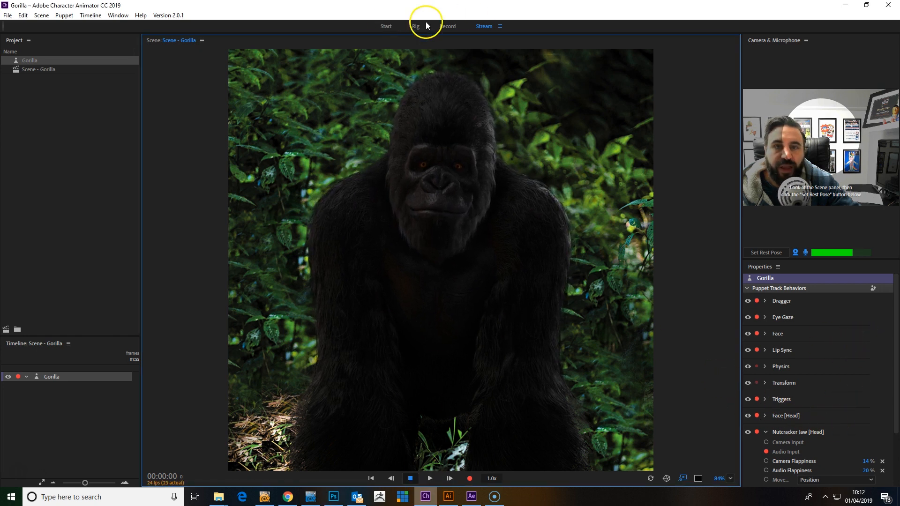
# - Add a Layer Picker behaviour to the gorilla puppet's Layer picker group in Rig mode
pyautogui.click(415, 26)
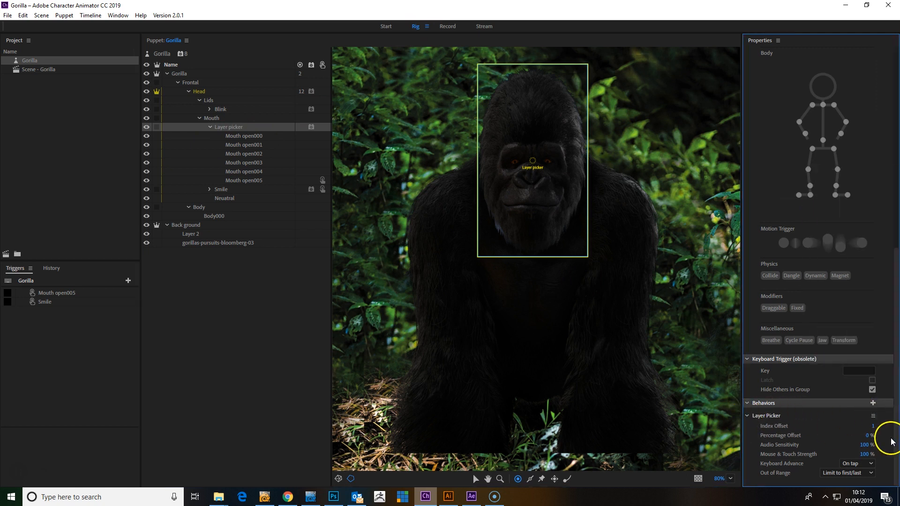
pyautogui.click(448, 27)
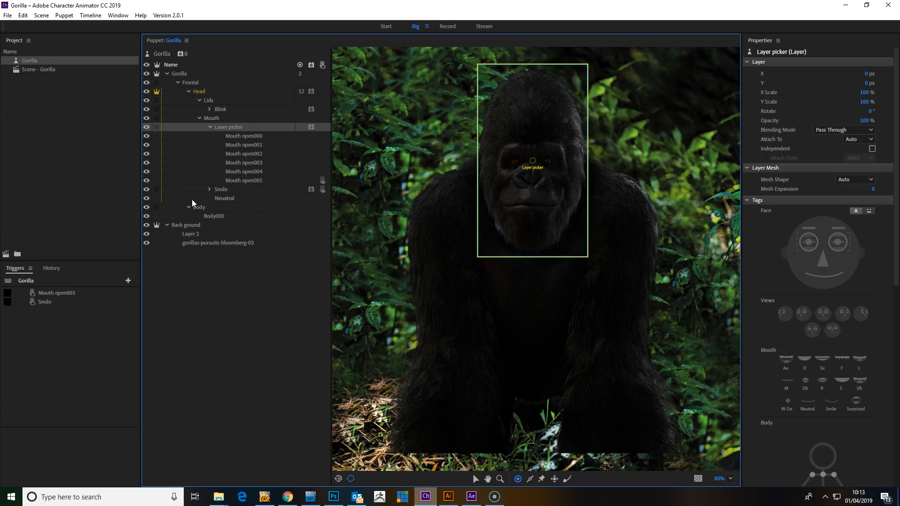
# - Select the Head group to show its Face and Nutcracker Jaw behaviours and face handles
pyautogui.click(199, 91)
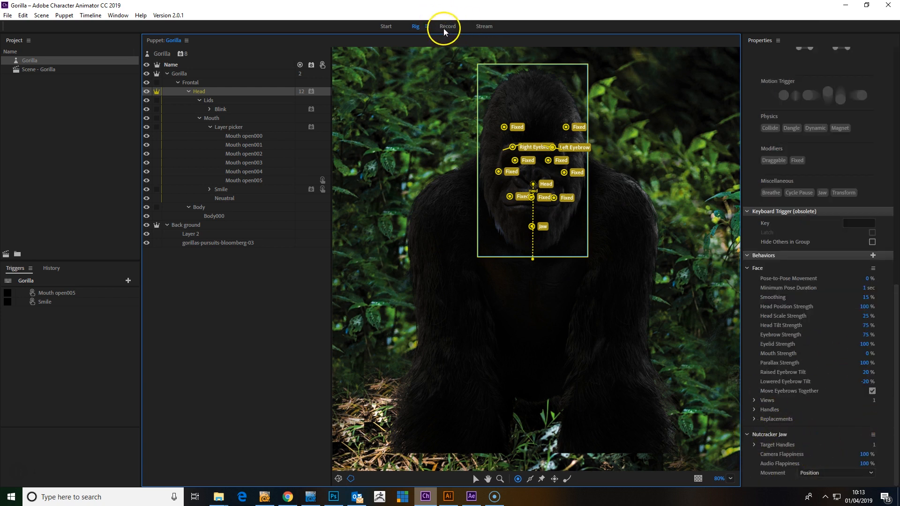
# - Enter Record mode and set the Layer Picker mouth frames to follow Audio Input
pyautogui.click(447, 27)
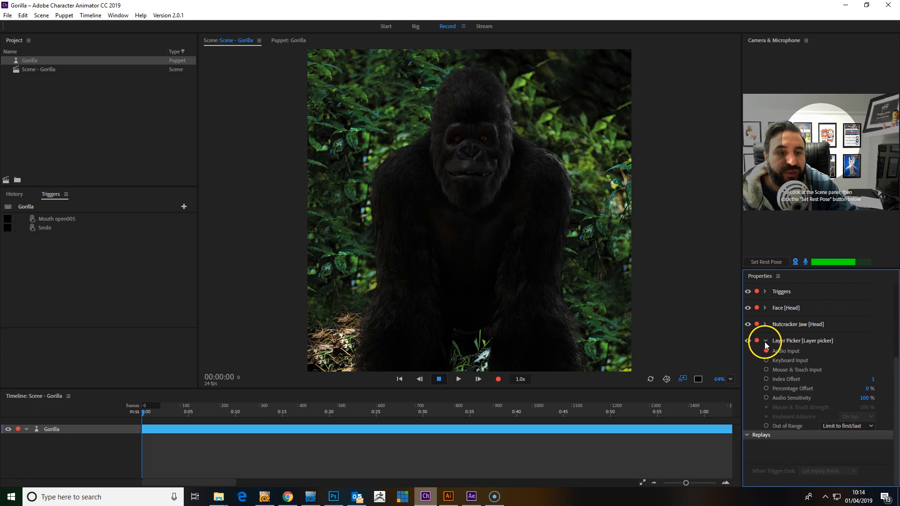
pyautogui.click(765, 340)
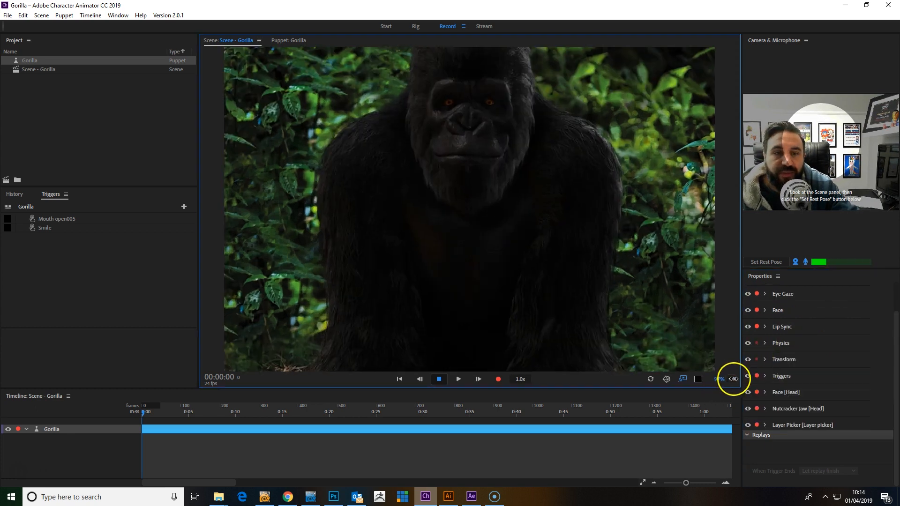